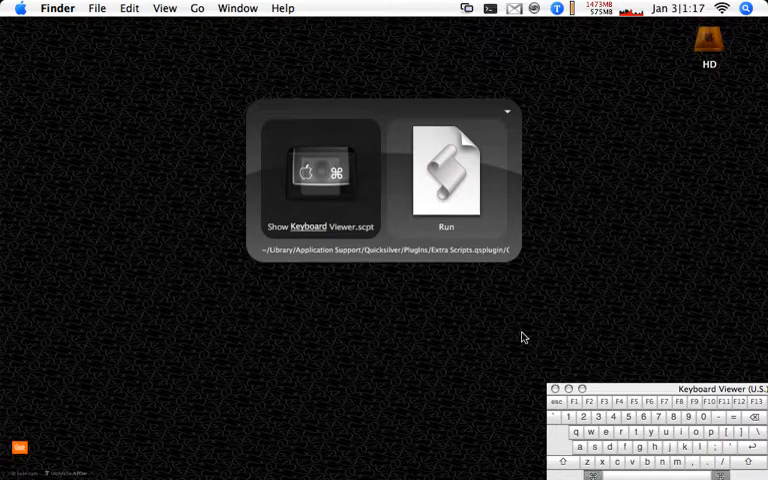
- Show Quicksilver's installed plug-ins list with Extra Scripts among them
{"action": "left_click", "coordinate": [446, 172]}
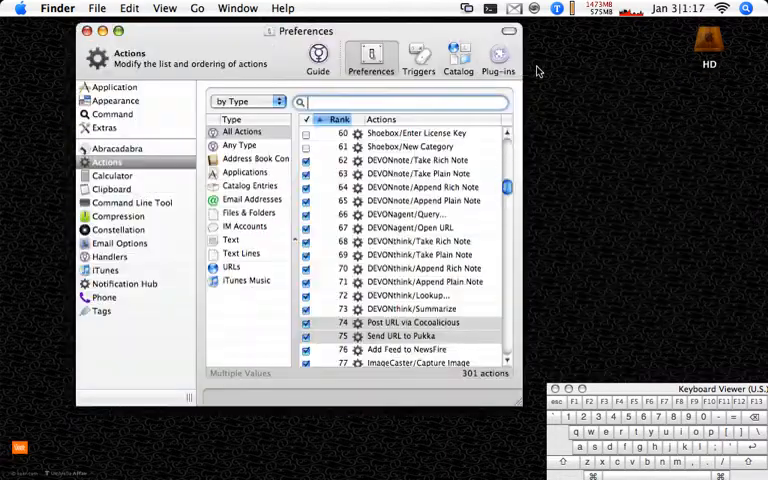
{"action": "left_click", "coordinate": [498, 56]}
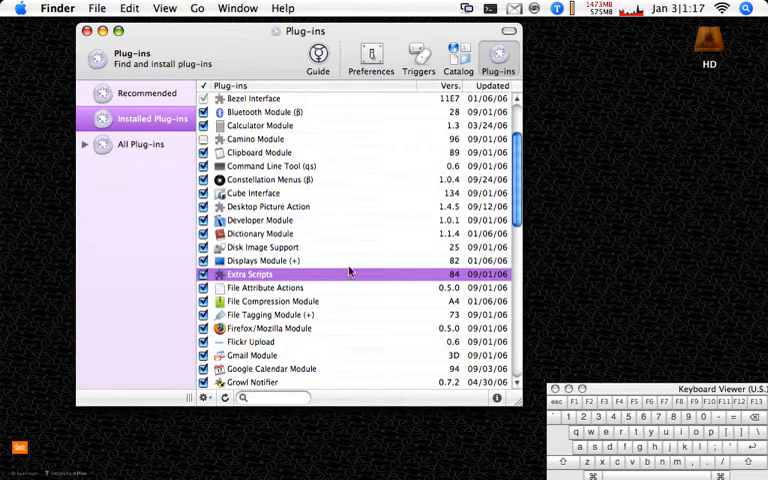
{"action": "mouse_move", "coordinate": [432, 58]}
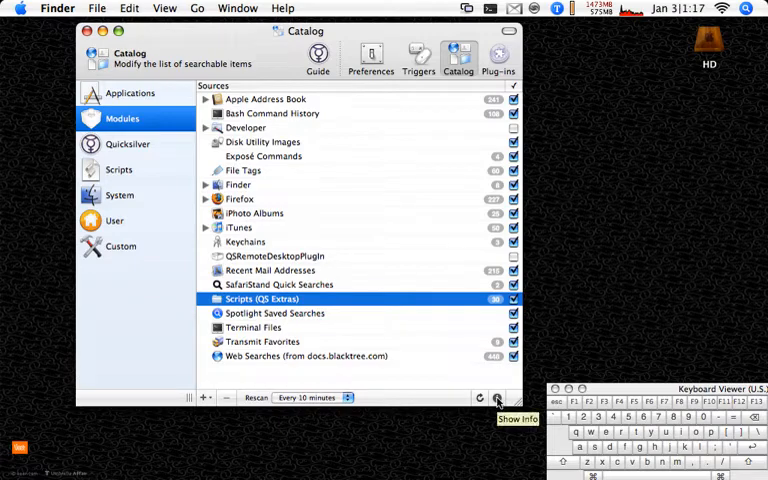
- Show the Scripts (QS Extras) source's contents, scrolling through scripts like Show Keyboard Viewer and Force Shutdown
{"action": "left_click", "coordinate": [496, 398]}
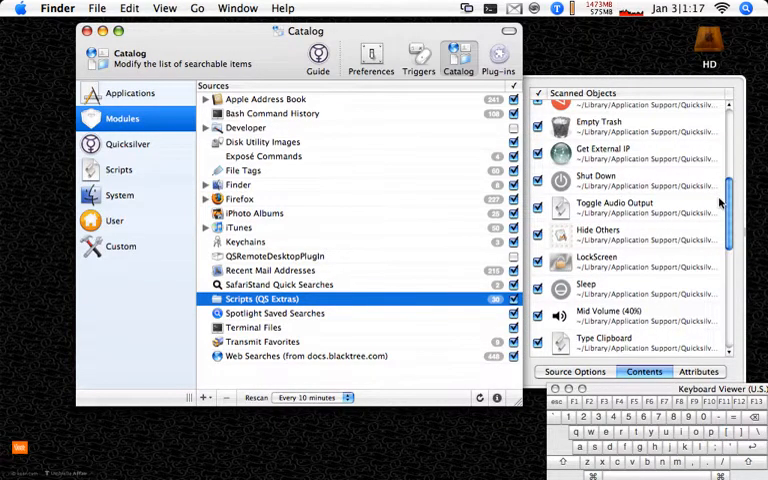
{"action": "scroll", "scroll_direction": "down", "scroll_amount": 3}
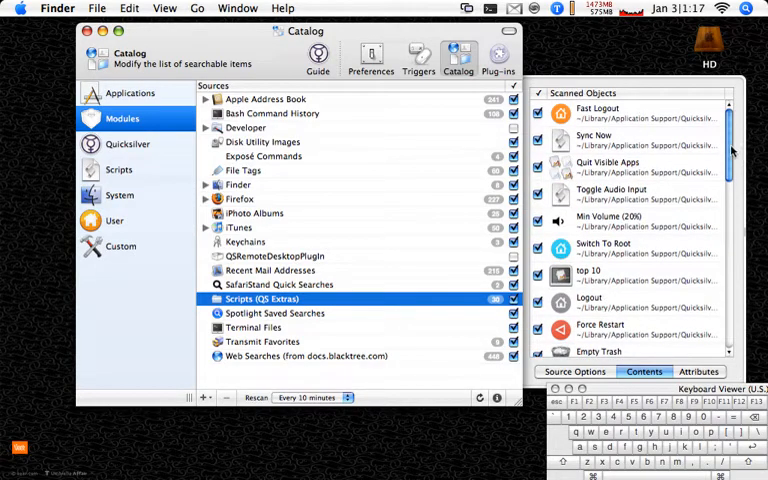
{"action": "scroll", "scroll_direction": "down", "scroll_amount": 3}
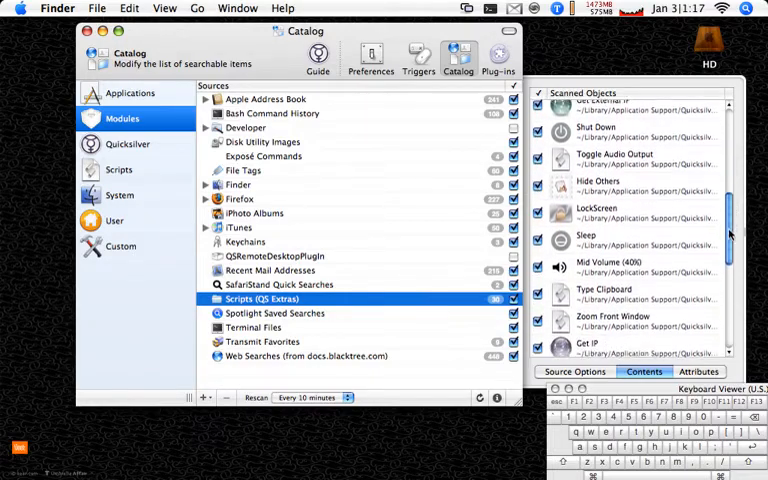
{"action": "scroll", "scroll_direction": "down", "scroll_amount": 3}
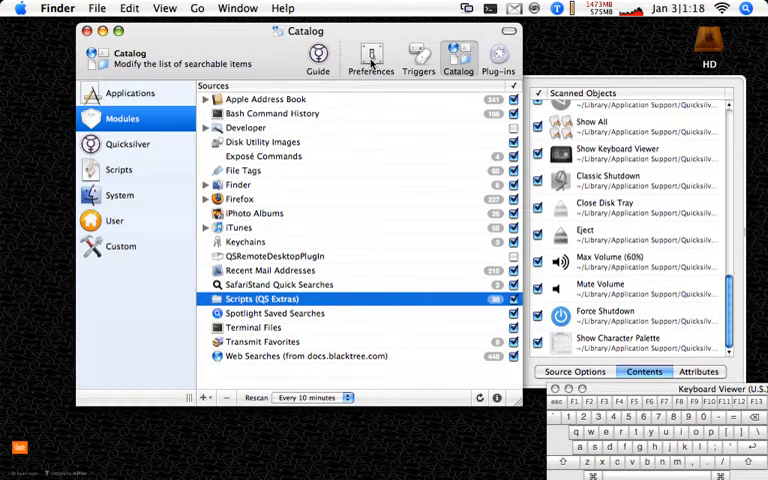
- Switch the preferences to the Actions list, then leave Quicksilver via the Apple menu
{"action": "left_click", "coordinate": [372, 56]}
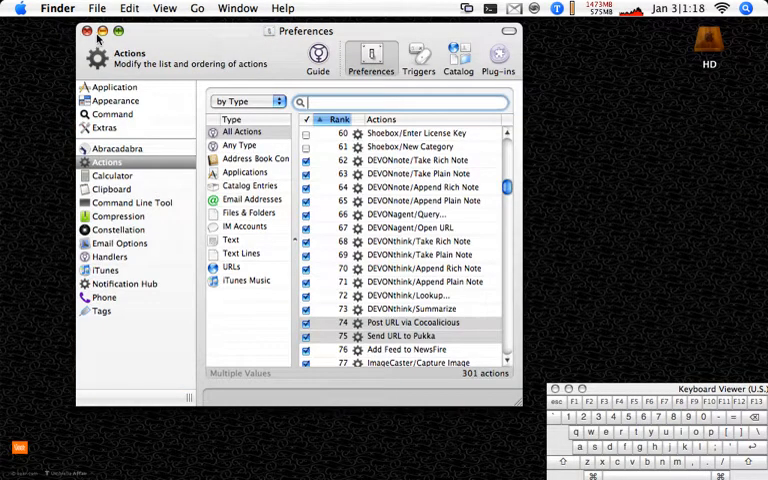
{"action": "left_click", "coordinate": [84, 32]}
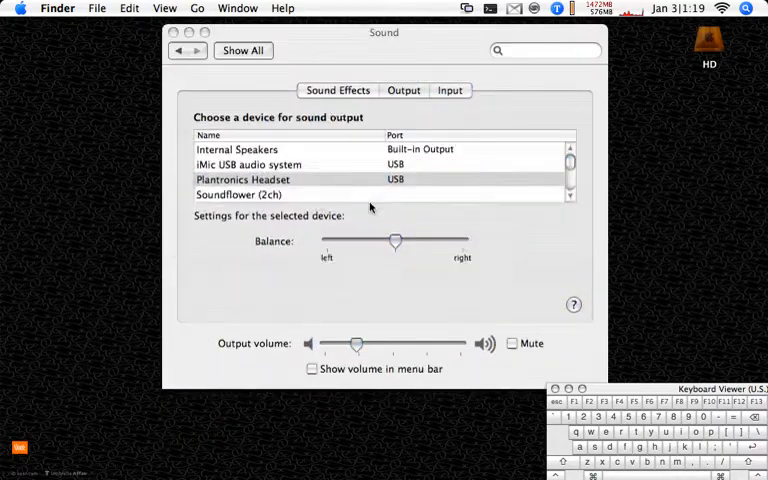
- Return to the overview of all System Preferences panes
{"action": "left_click", "coordinate": [172, 32]}
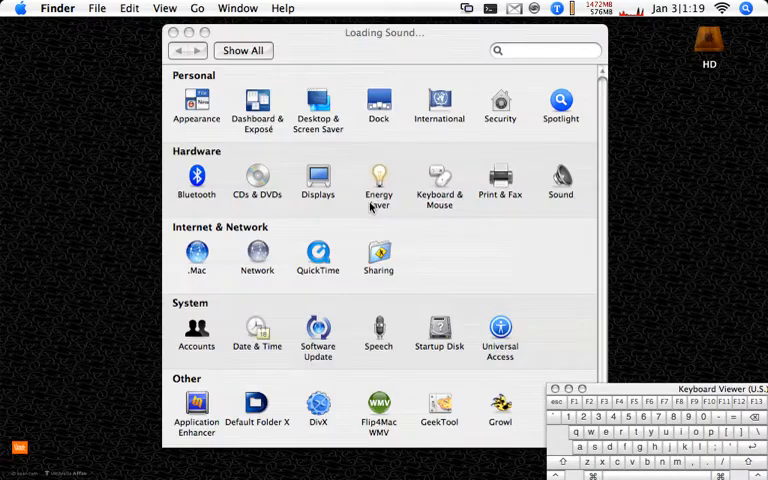
{"action": "left_click", "coordinate": [174, 32]}
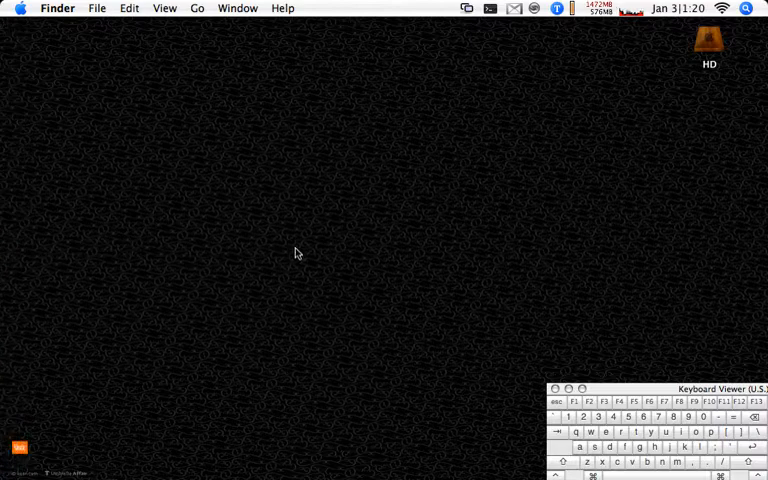
{"action": "mouse_move", "coordinate": [320, 250]}
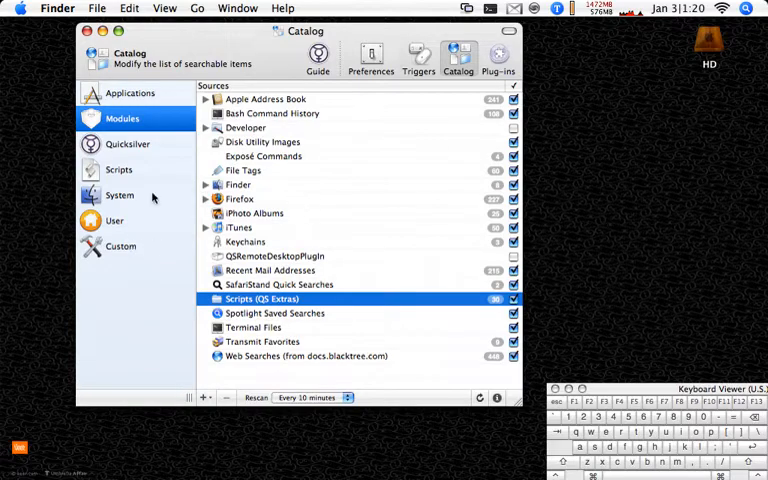
- Show the Scripts (All Users) source's indexed AppleScripts in the Catalog info drawer
{"action": "left_click", "coordinate": [120, 168]}
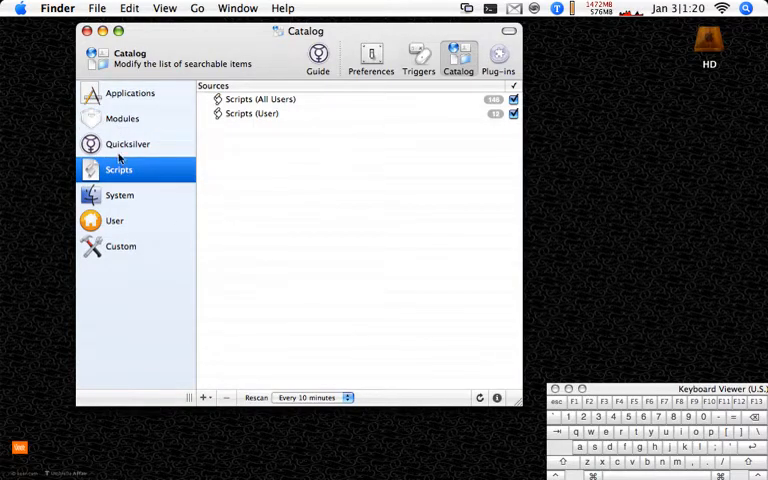
{"action": "left_click", "coordinate": [260, 100]}
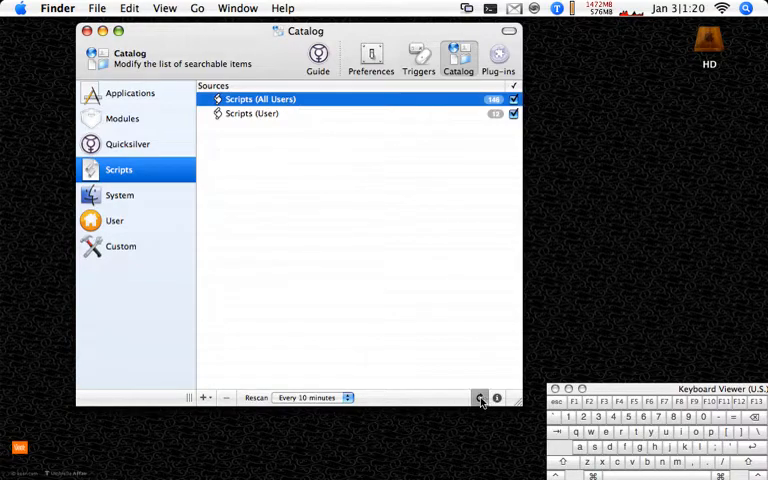
{"action": "left_click", "coordinate": [480, 398]}
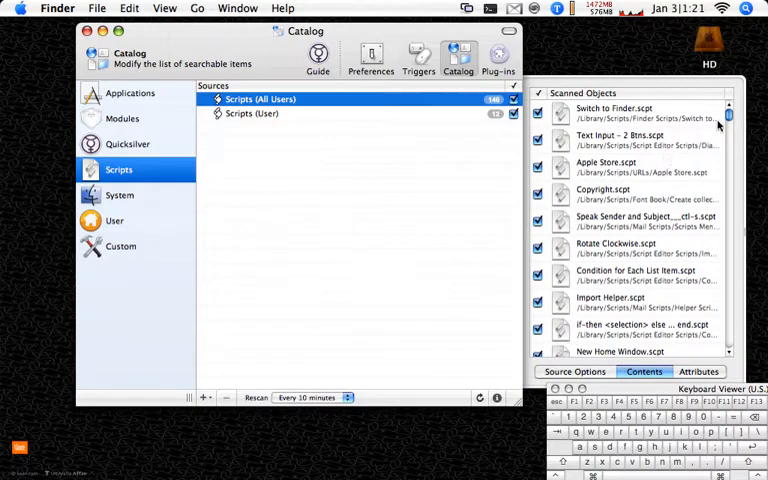
{"action": "scroll", "scroll_direction": "down", "scroll_amount": 3}
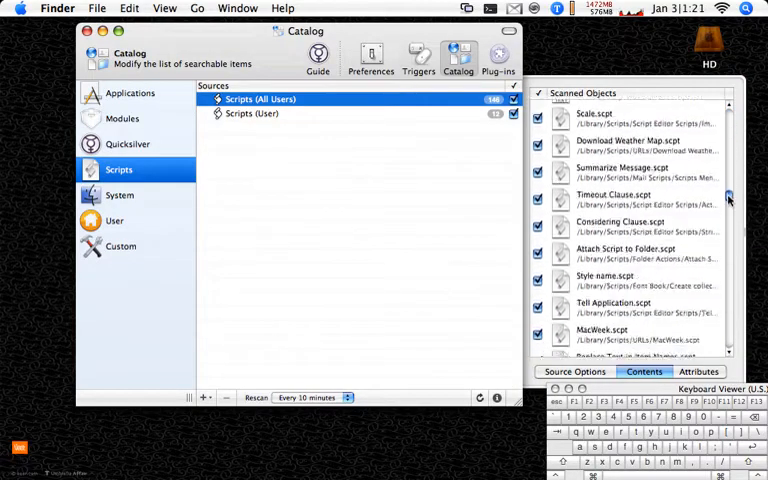
{"action": "scroll", "scroll_direction": "down", "scroll_amount": 3}
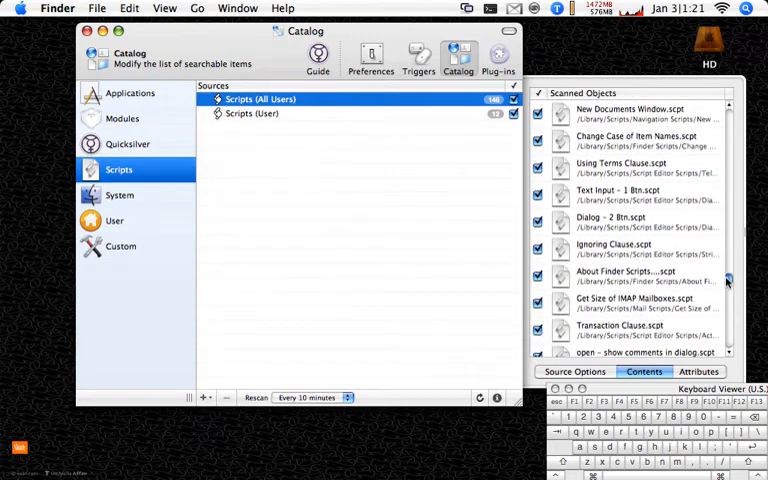
- Check the Scripts (User) source, then reselect Scripts (All Users)
{"action": "left_click", "coordinate": [252, 112]}
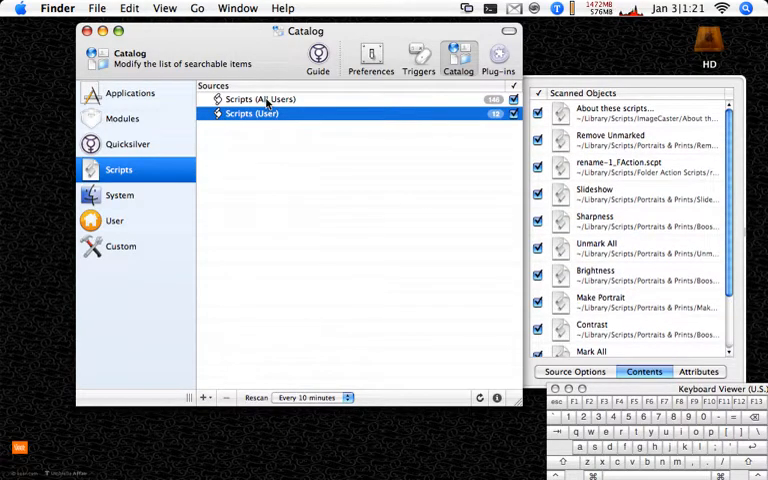
{"action": "left_click", "coordinate": [260, 100]}
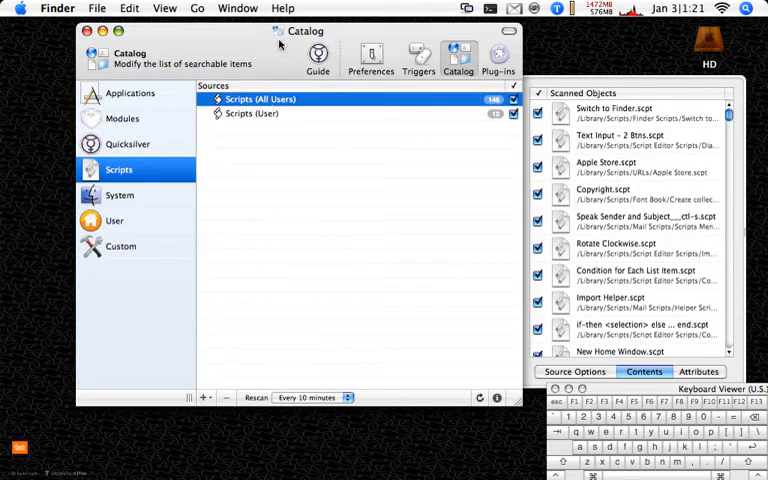